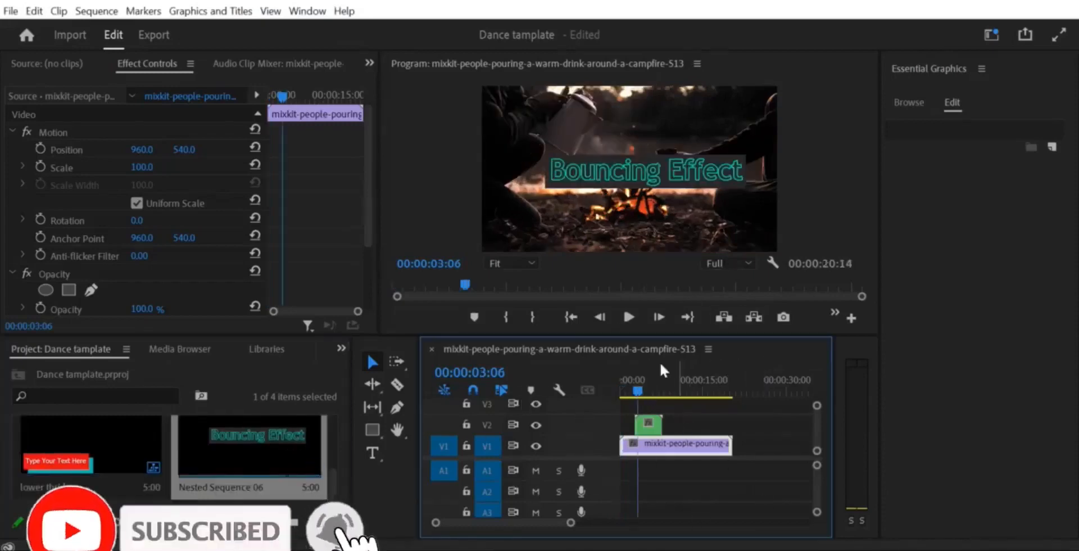
# Extend Nested Sequence 06 on V2 to the full length of the campfire clip on V1.
pyautogui.click(648, 424)
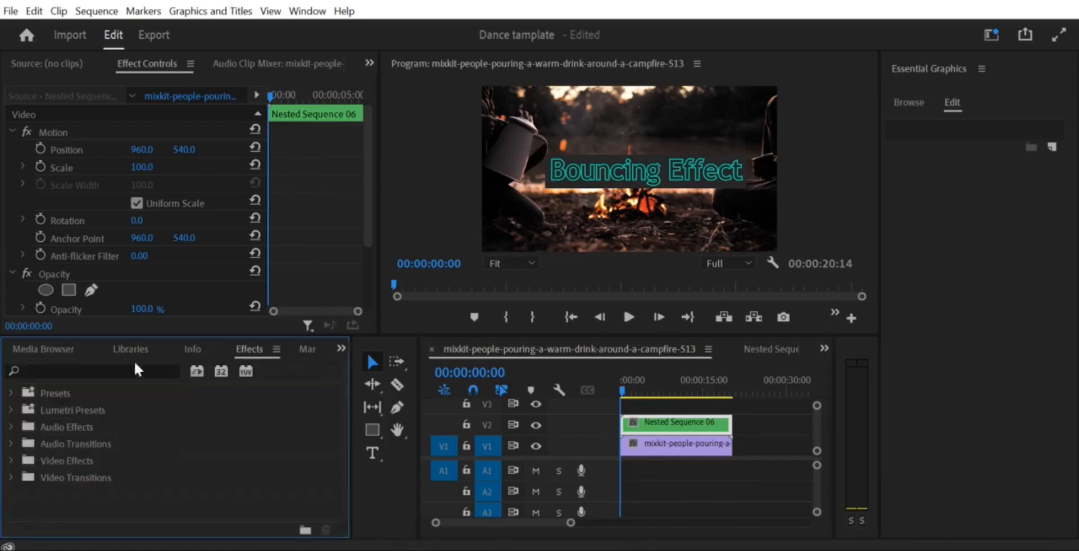
# Find Transform under Video Effects > Distort via the 'transform' search and add it to the nested clip.
pyautogui.write('transform')
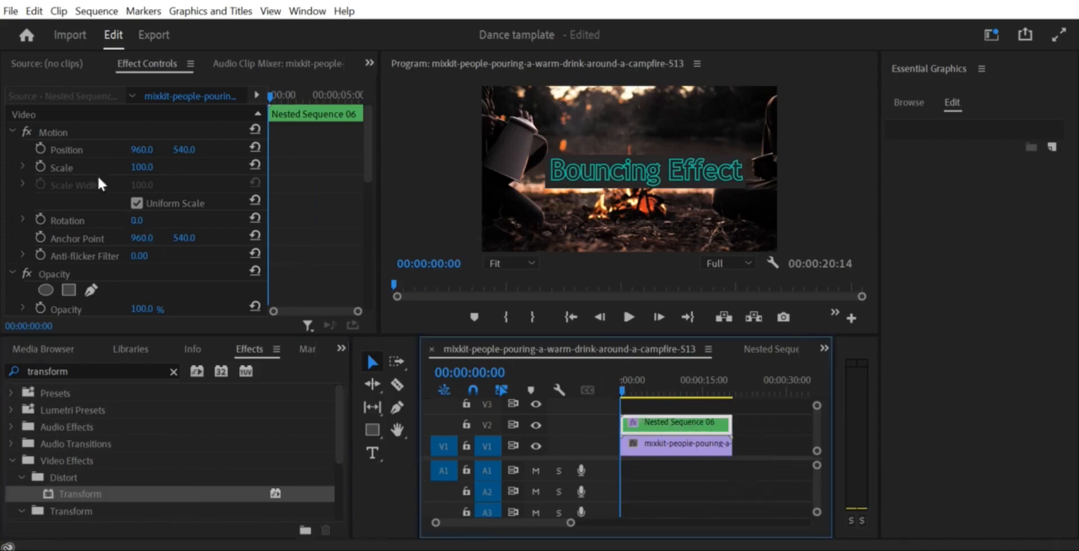
pyautogui.scroll(-3)
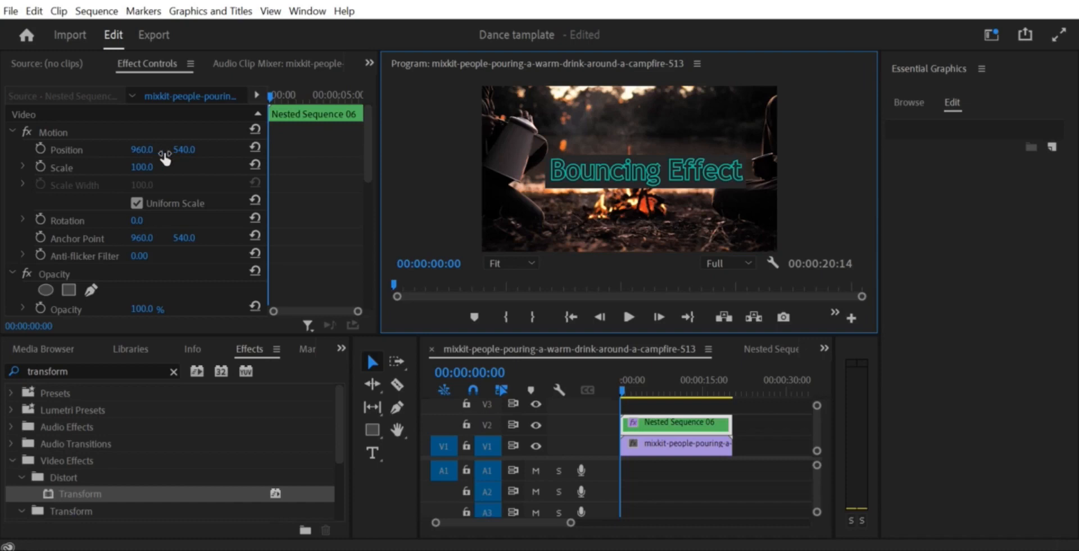
# Set Position Y to 1203 at 0:00 with a keyframe so the text starts below the frame.
pyautogui.click(628, 317)
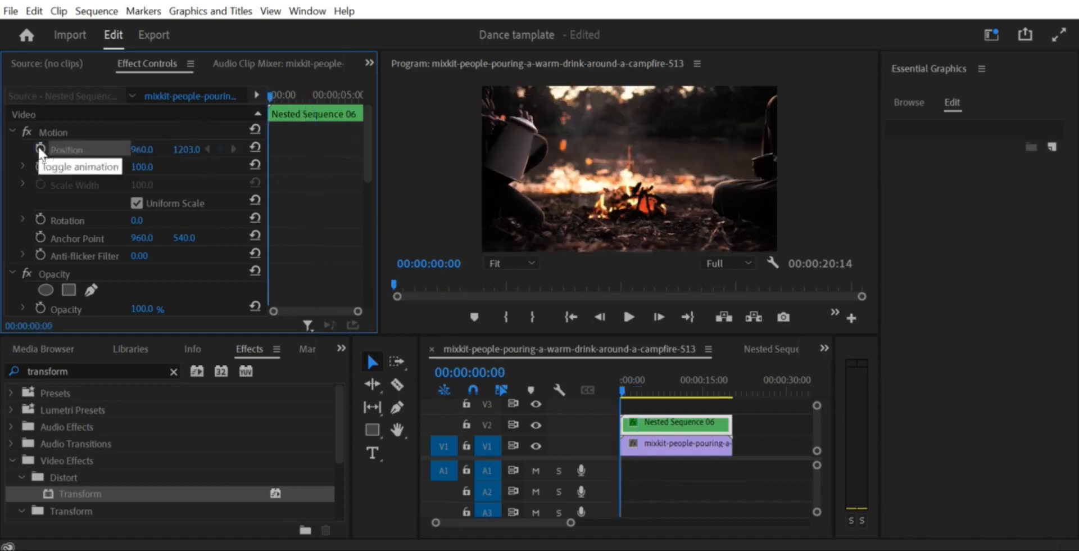
pyautogui.click(40, 149)
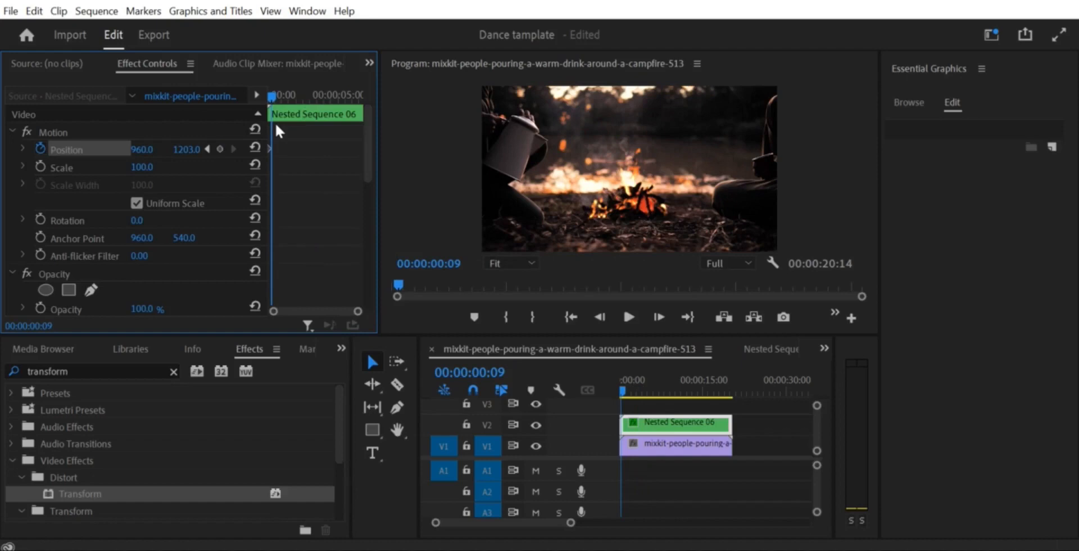
pyautogui.moveTo(221, 149)
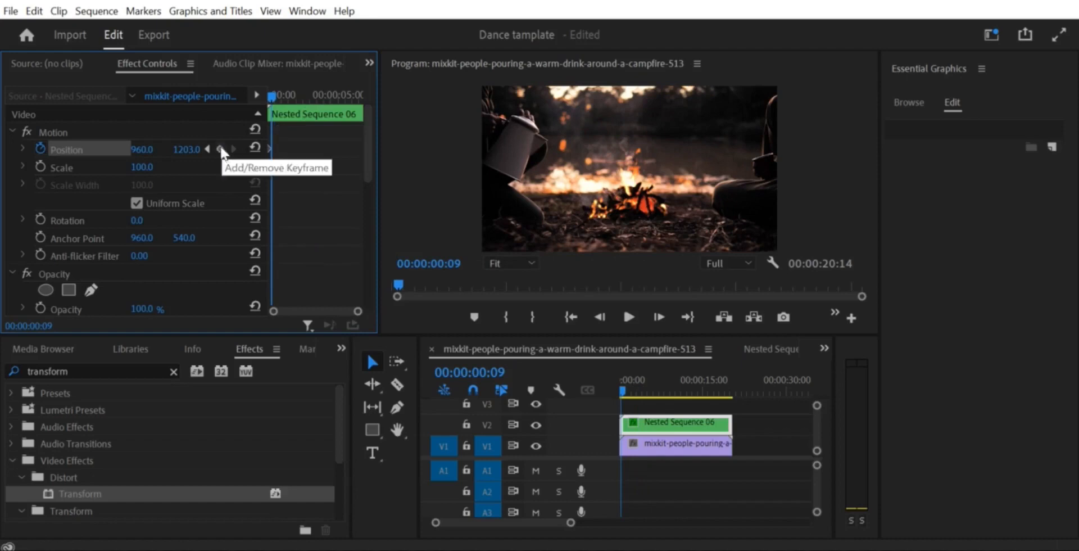
pyautogui.moveTo(221, 151)
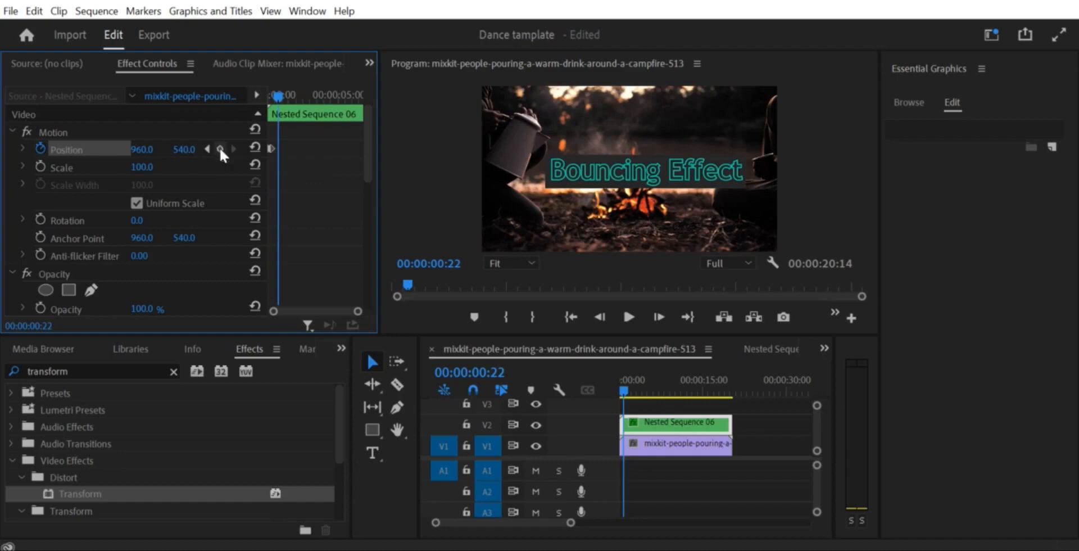
# Add bounce keyframes further along: Position Y 608 for a dip, then back to 540 at centre.
pyautogui.moveTo(183, 148); pyautogui.dragTo(183, 193)
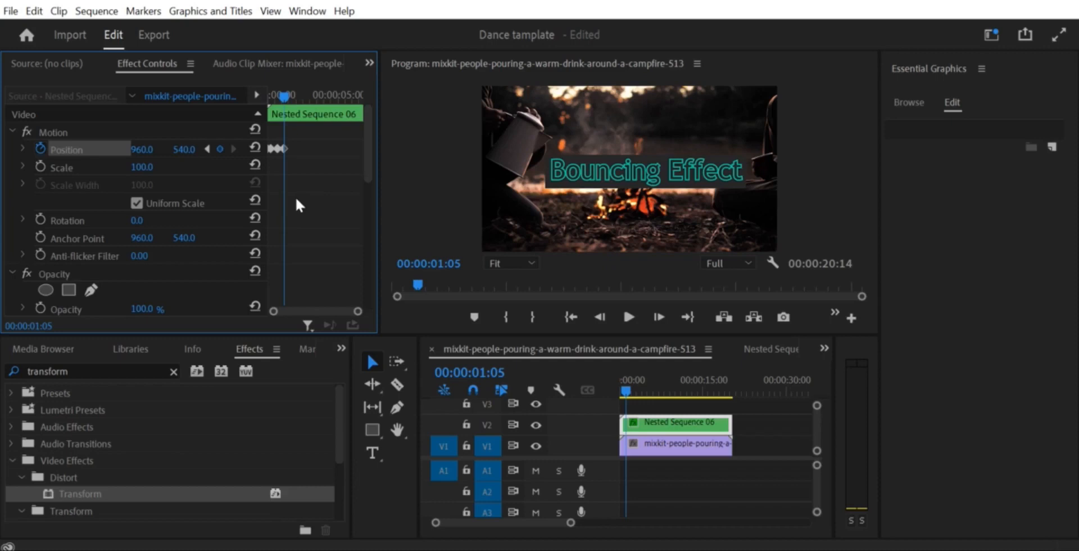
pyautogui.moveTo(240, 163)
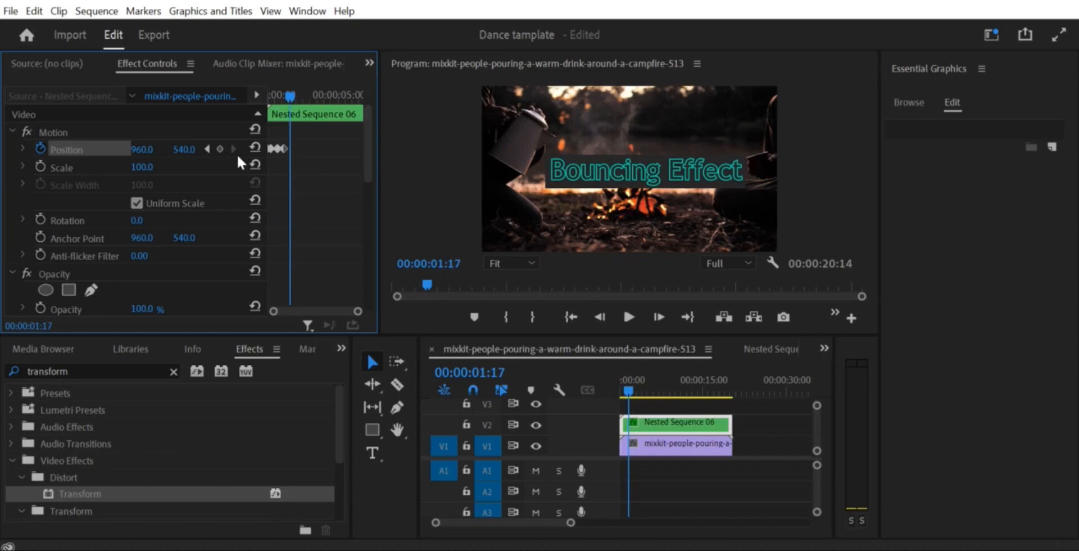
pyautogui.moveTo(184, 149); pyautogui.dragTo(183, 150)
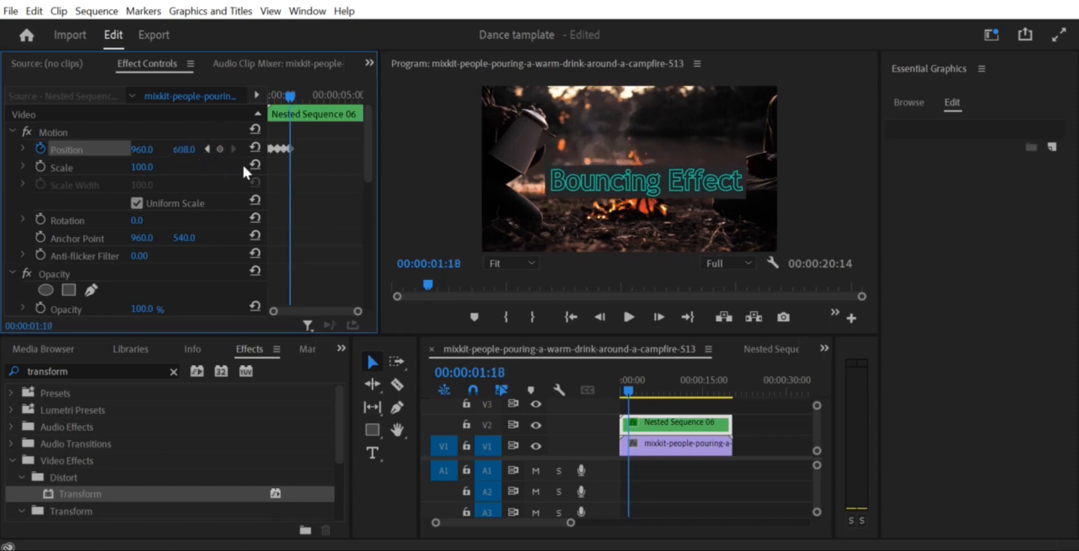
pyautogui.click(234, 149)
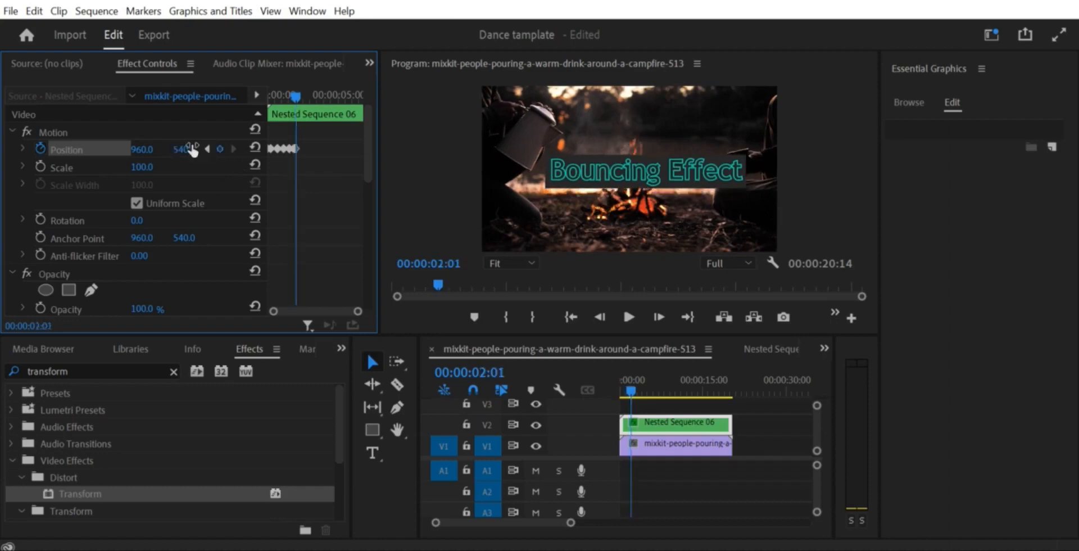
pyautogui.click(620, 379)
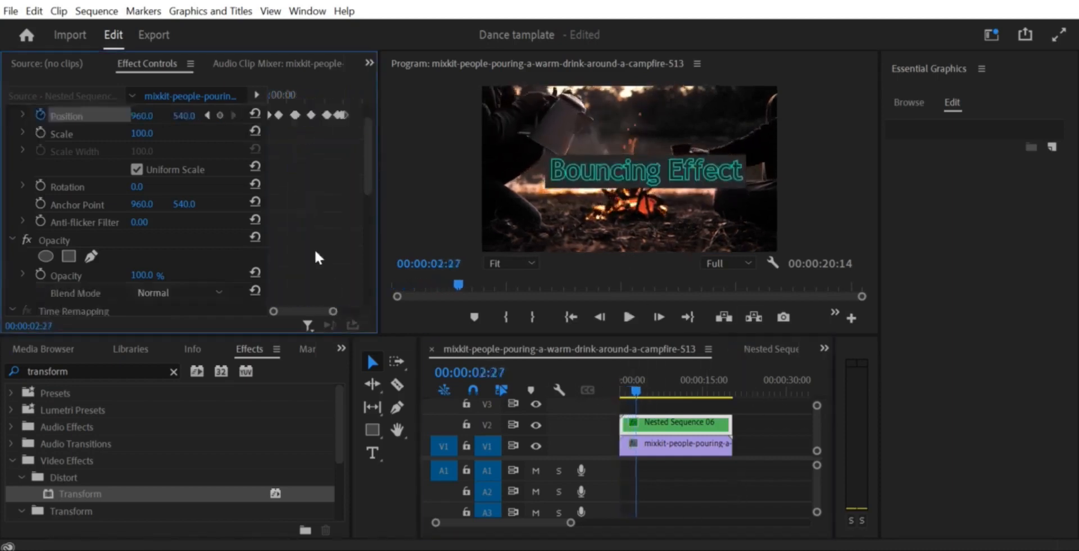
pyautogui.rightClick(317, 149)
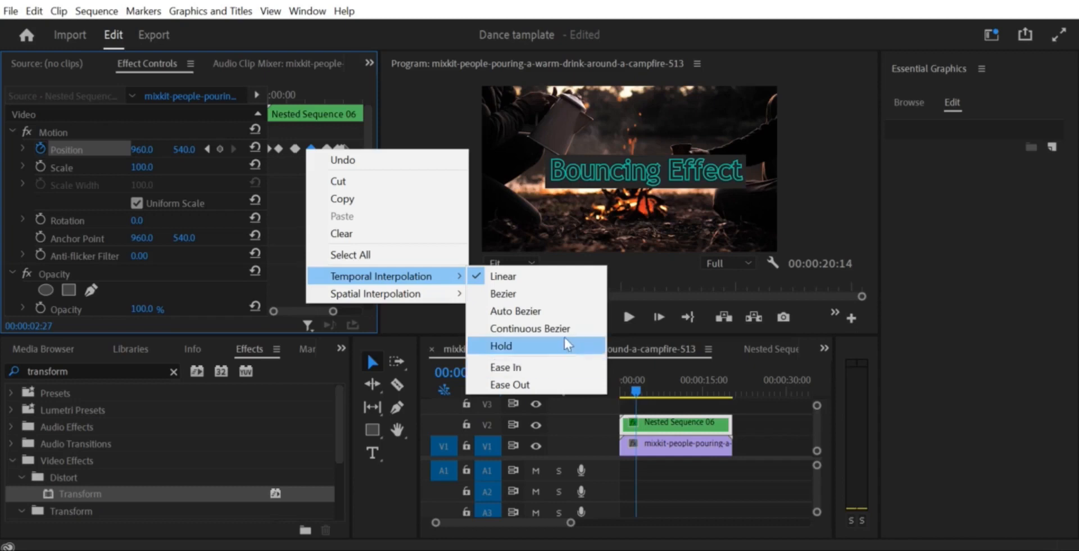
# Set the Position keyframes' Temporal Interpolation to a smooth option such as Continuous Bezier.
pyautogui.click(502, 345)
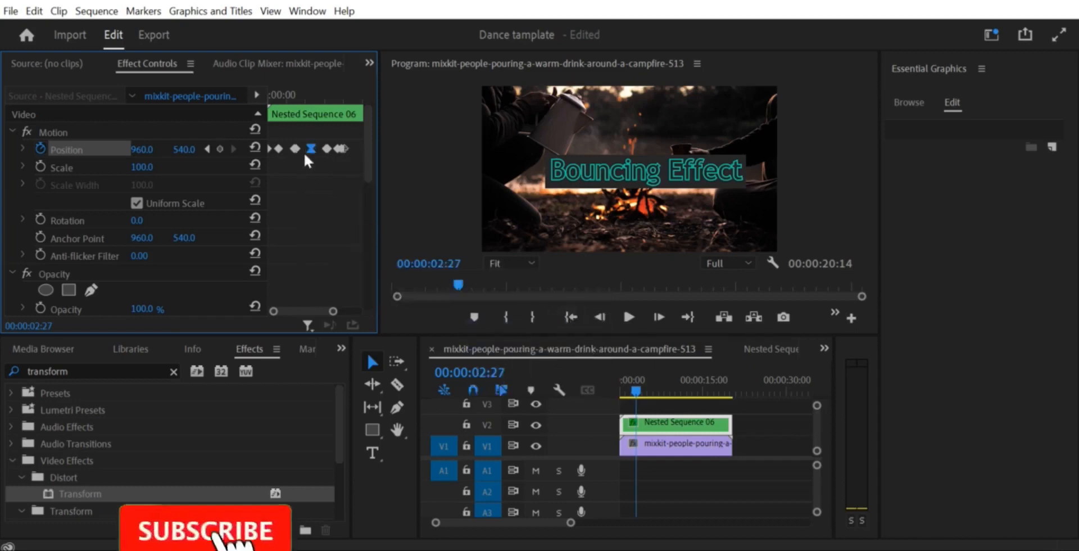
pyautogui.rightClick(311, 148)
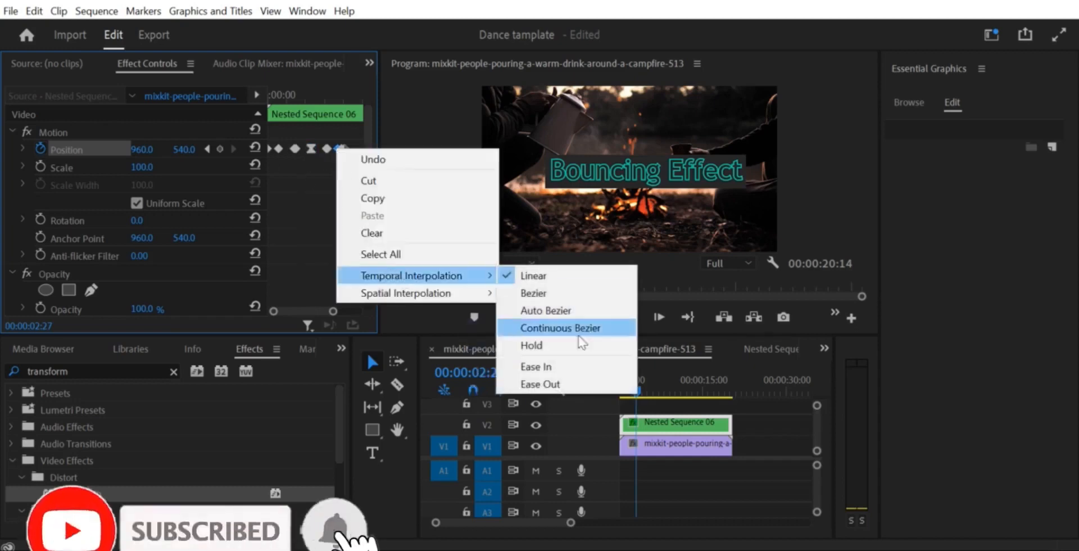
pyautogui.click(560, 328)
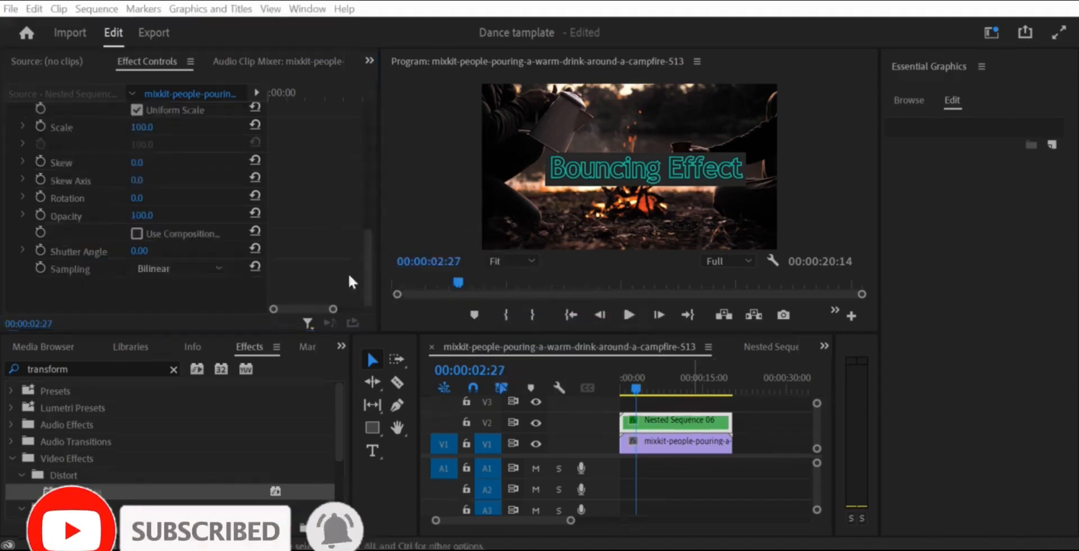